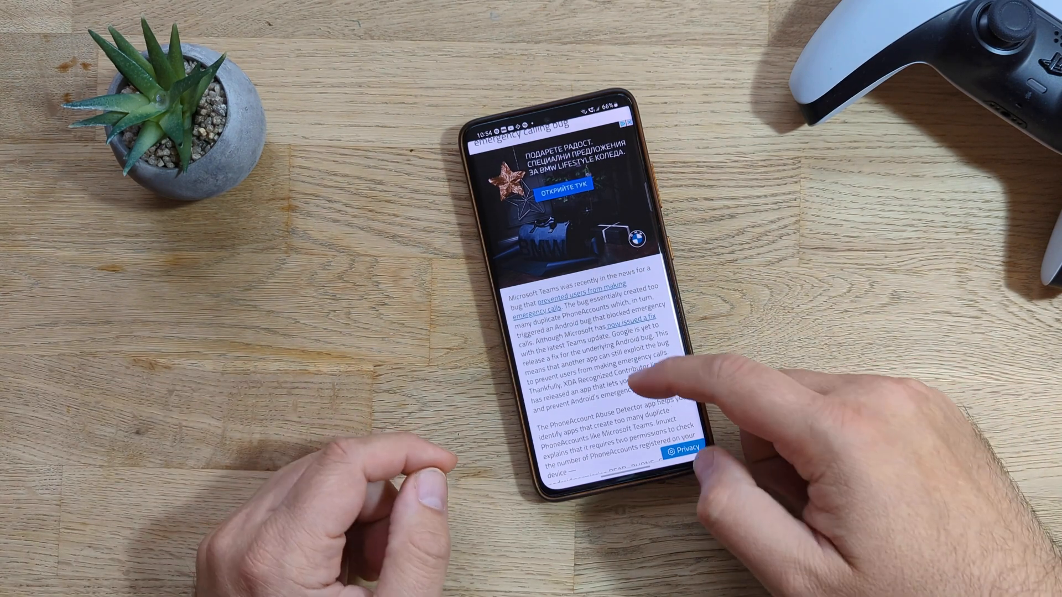
pyautogui.scroll(-3)
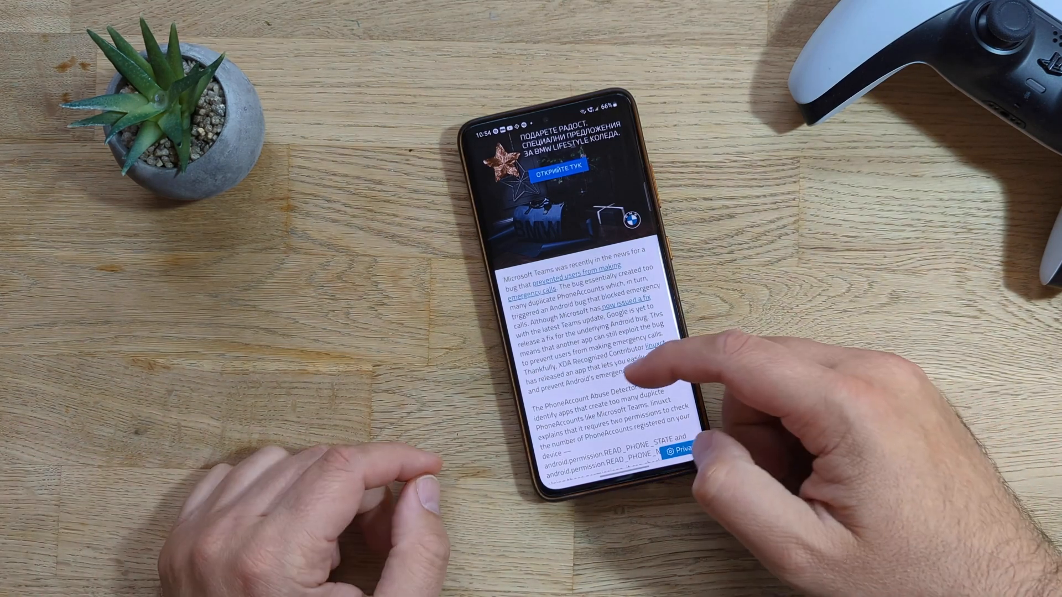
pyautogui.scroll(3)
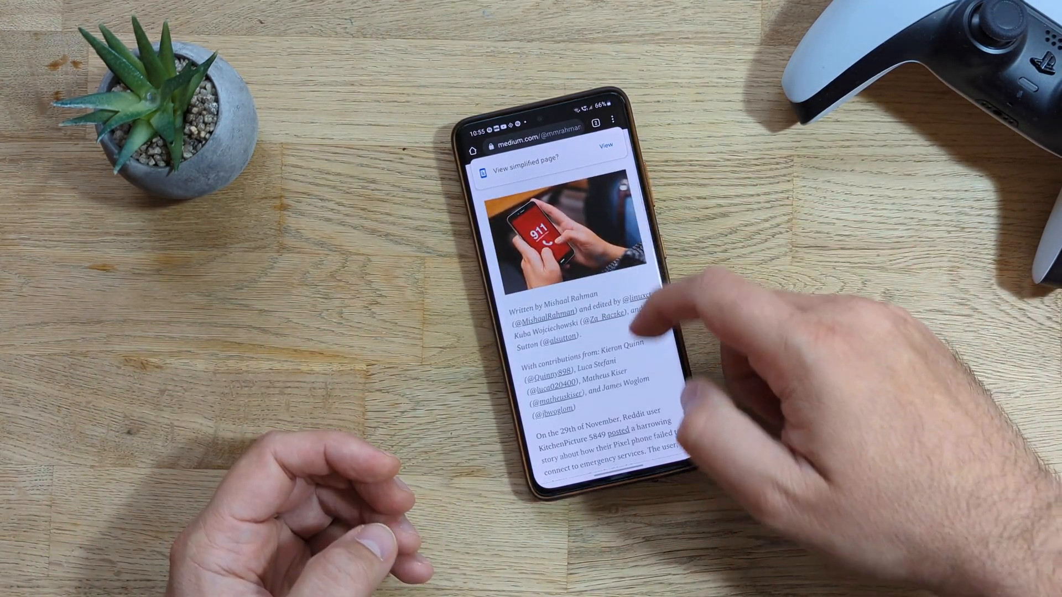
pyautogui.scroll(-3)
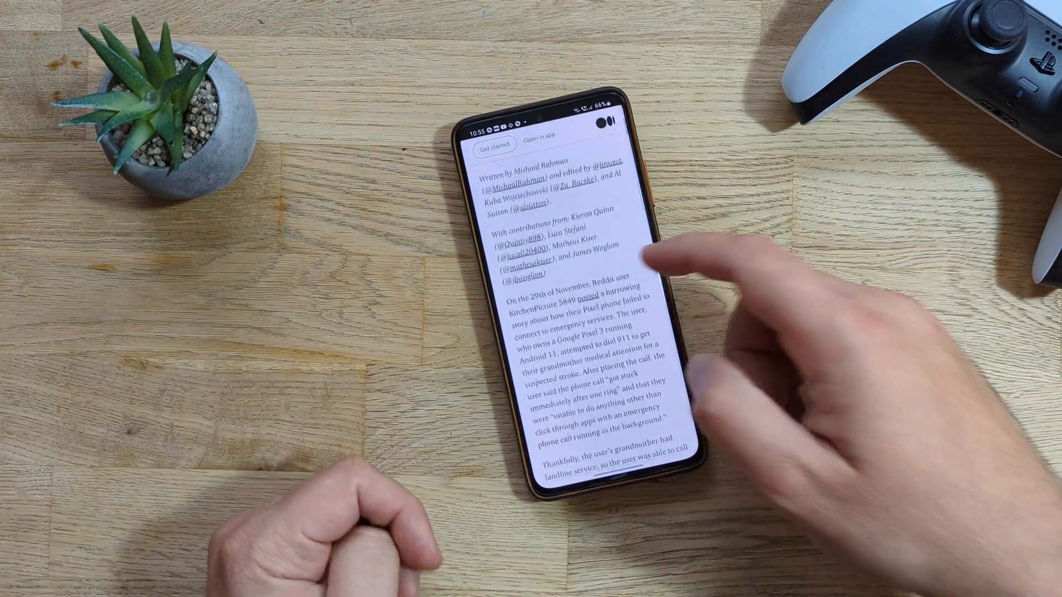
pyautogui.scroll(3)
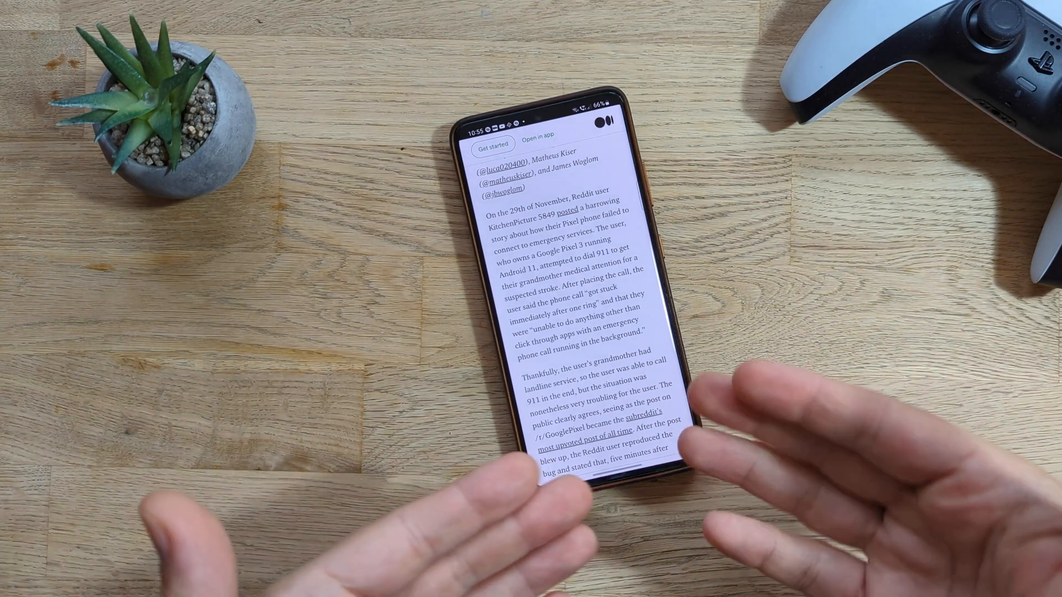
pyautogui.scroll(3)
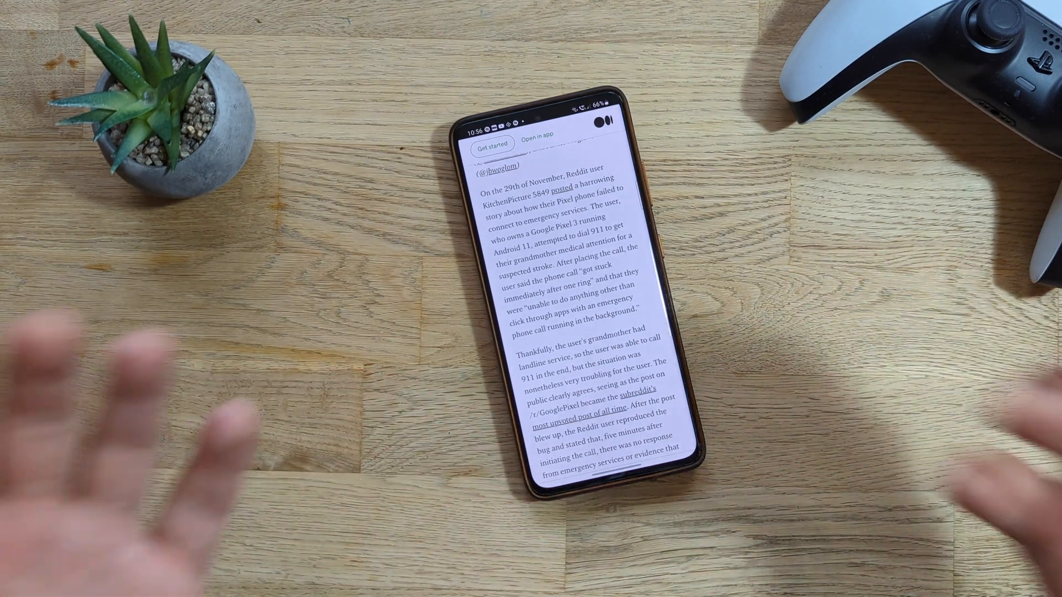
pyautogui.scroll(3)
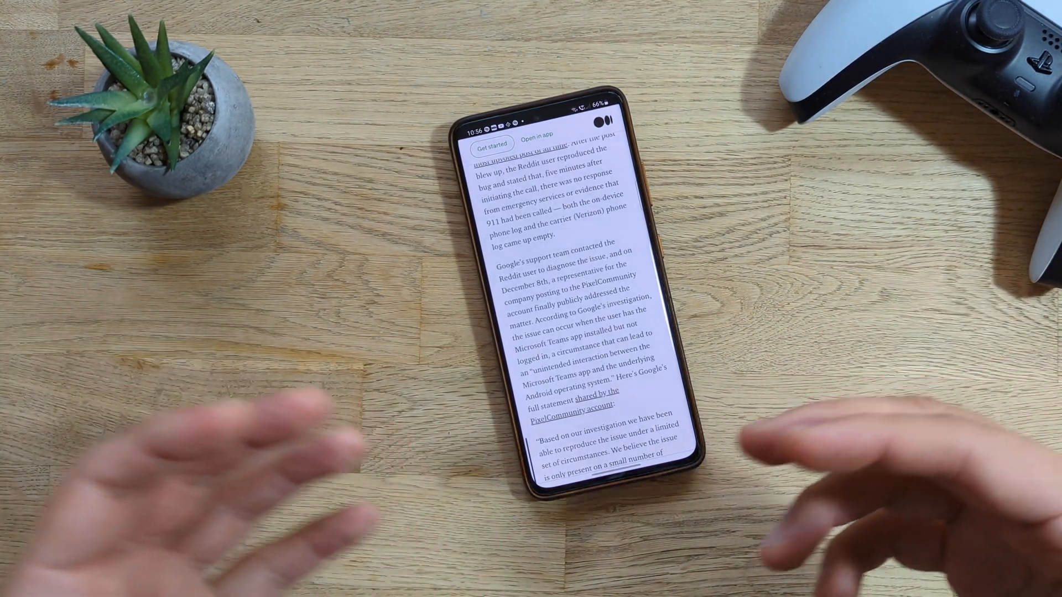